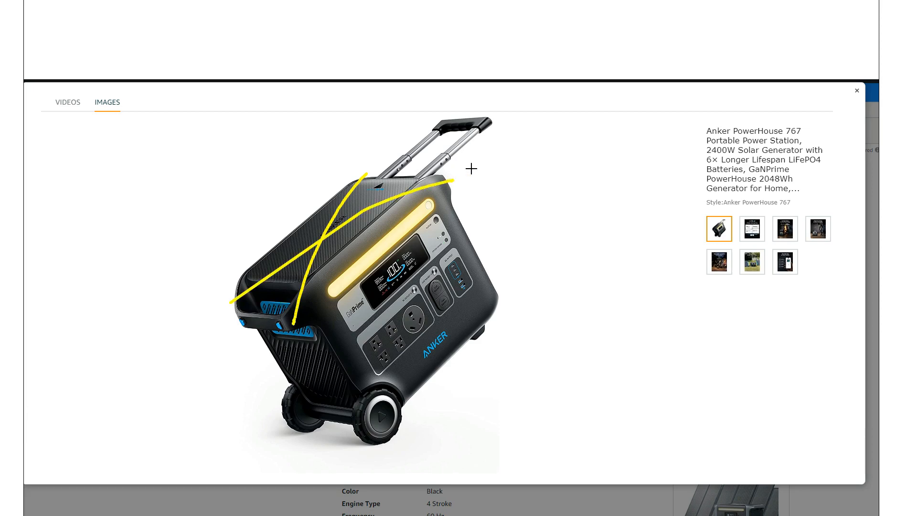
mouse_move(483, 168)
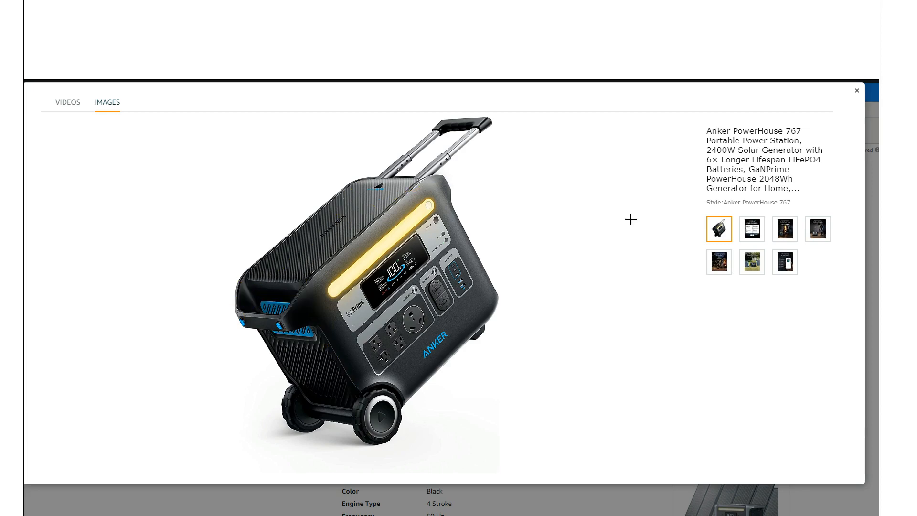
mouse_move(589, 315)
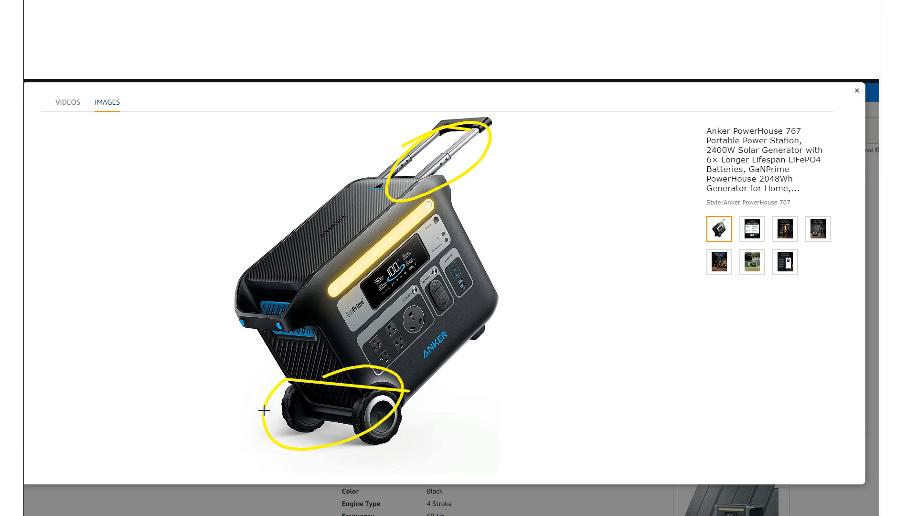
mouse_move(677, 238)
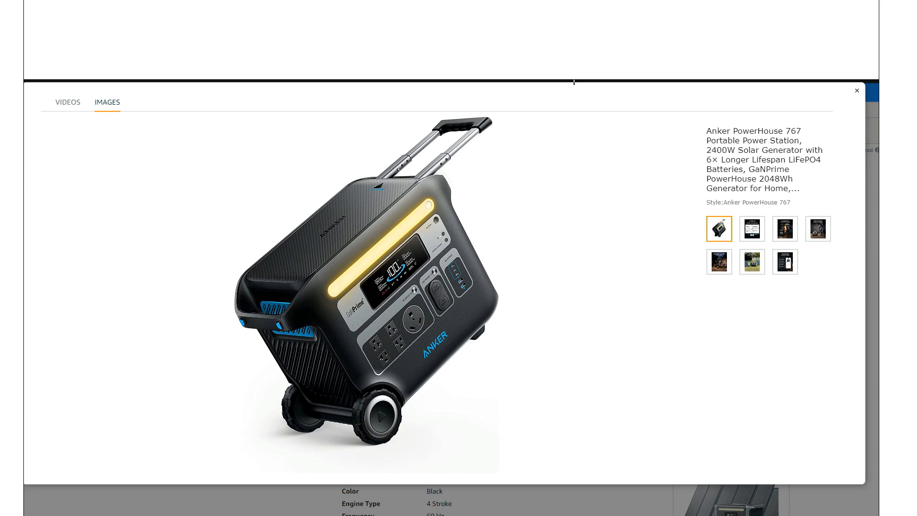
mouse_move(520, 180)
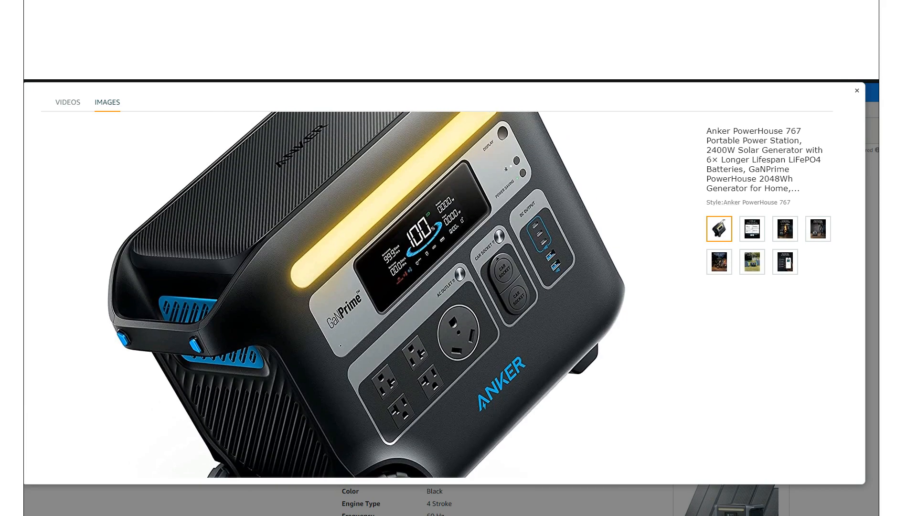
mouse_move(542, 321)
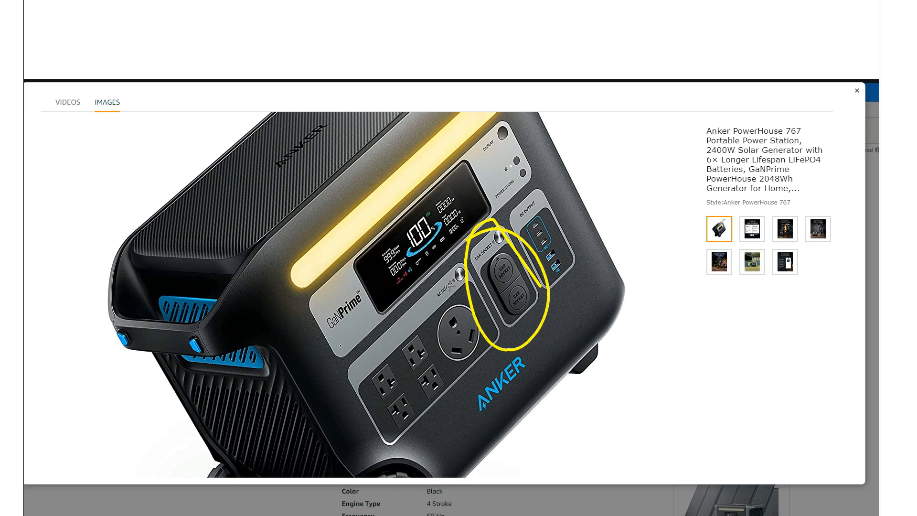
mouse_move(566, 107)
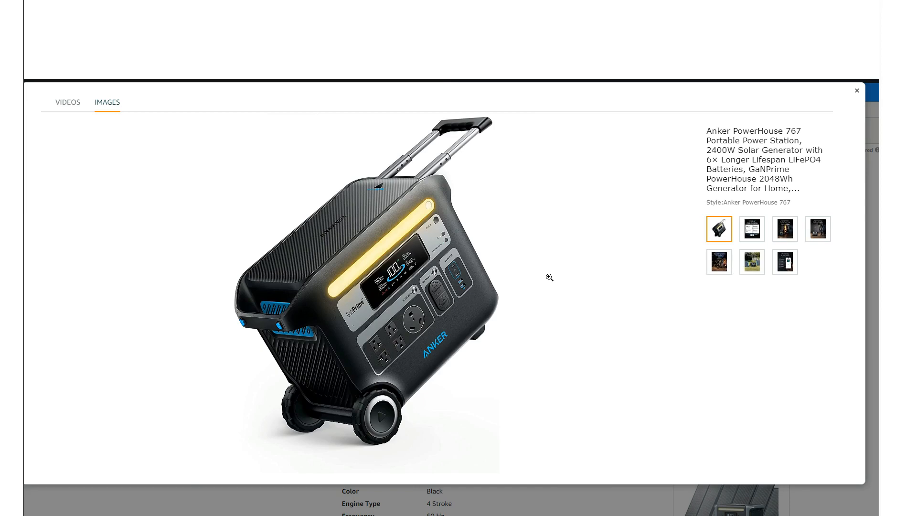
- View the InfiniPower ten-year lifespan image, then the Scalable Battery 4096Wh expansion image
click(752, 228)
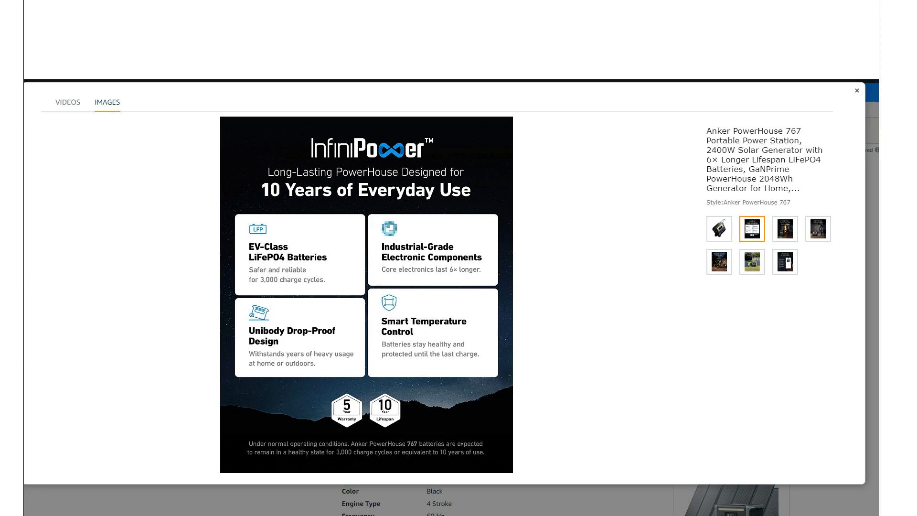
mouse_move(734, 316)
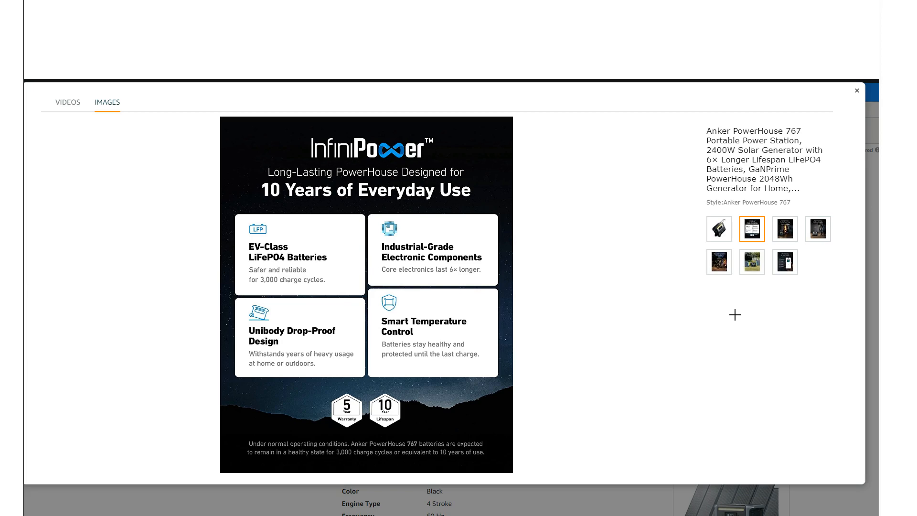
mouse_move(675, 317)
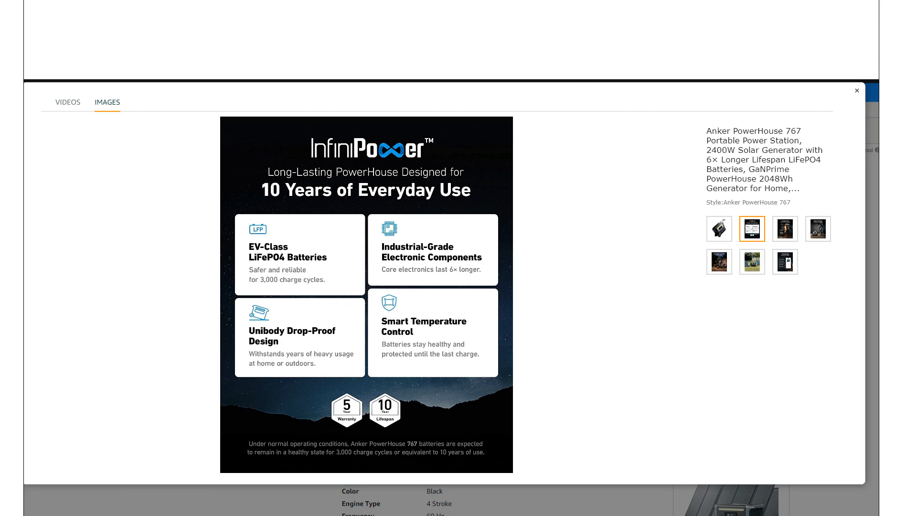
click(785, 229)
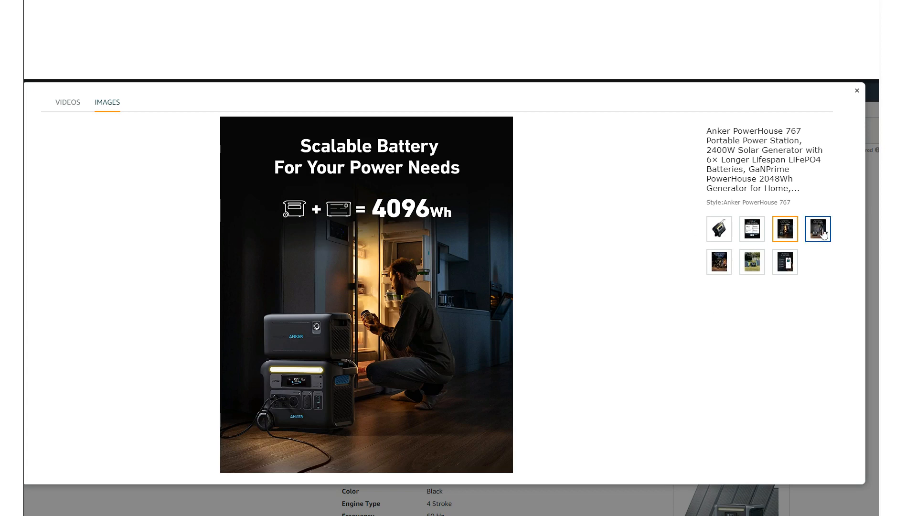
- View the Ergonomic Design EasyTow portability image, then the Dependable Companion On-the-Road image
click(818, 228)
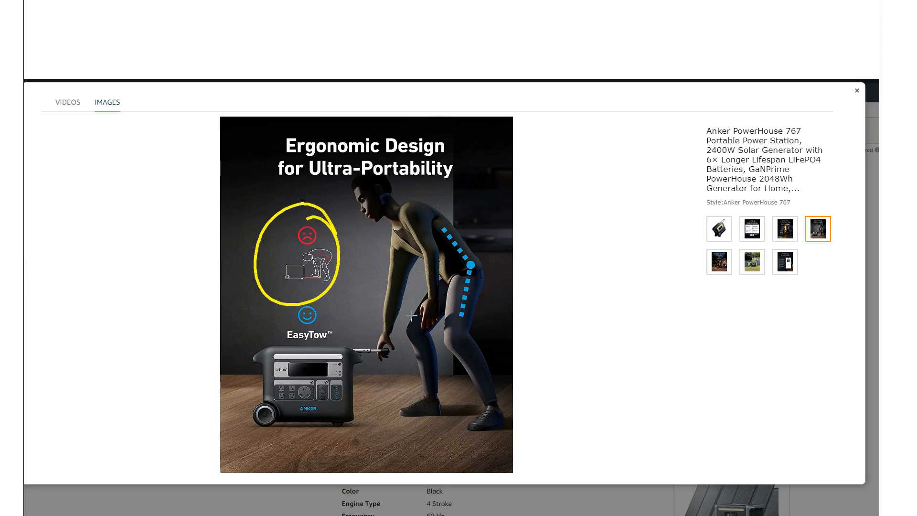
mouse_move(343, 297)
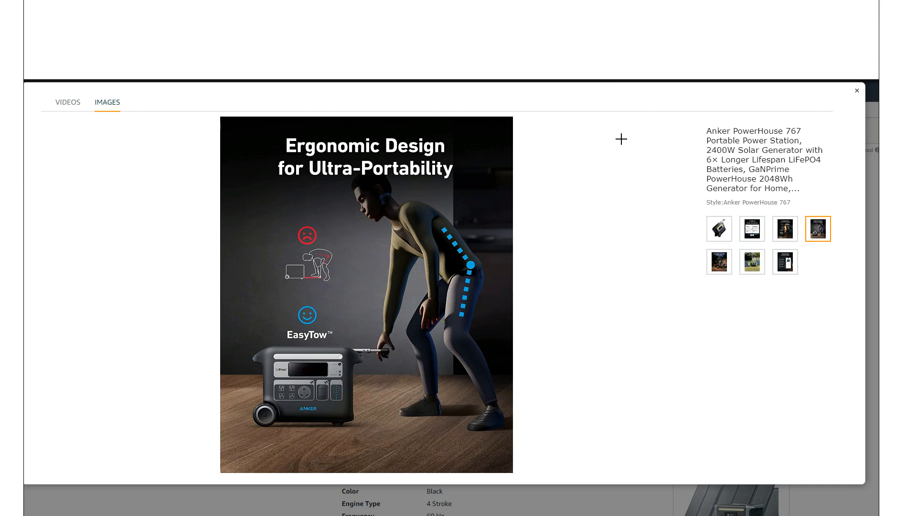
mouse_move(516, 347)
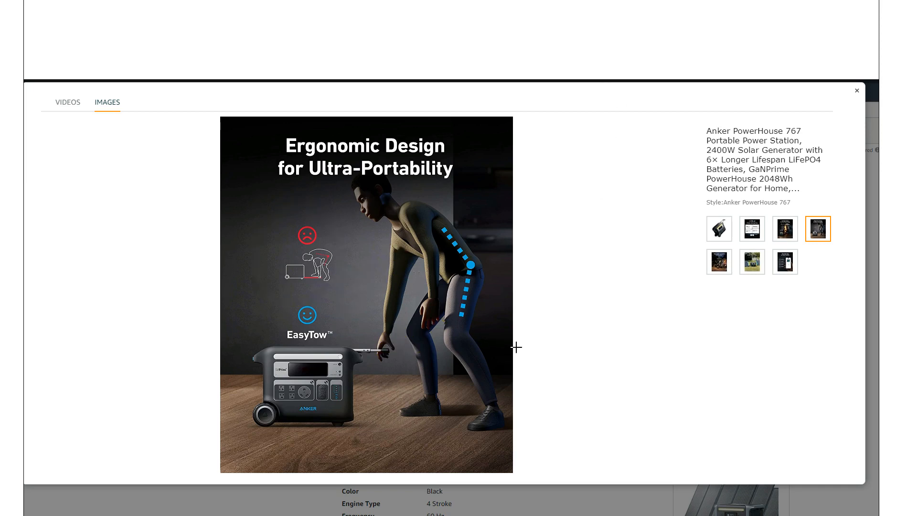
mouse_move(472, 388)
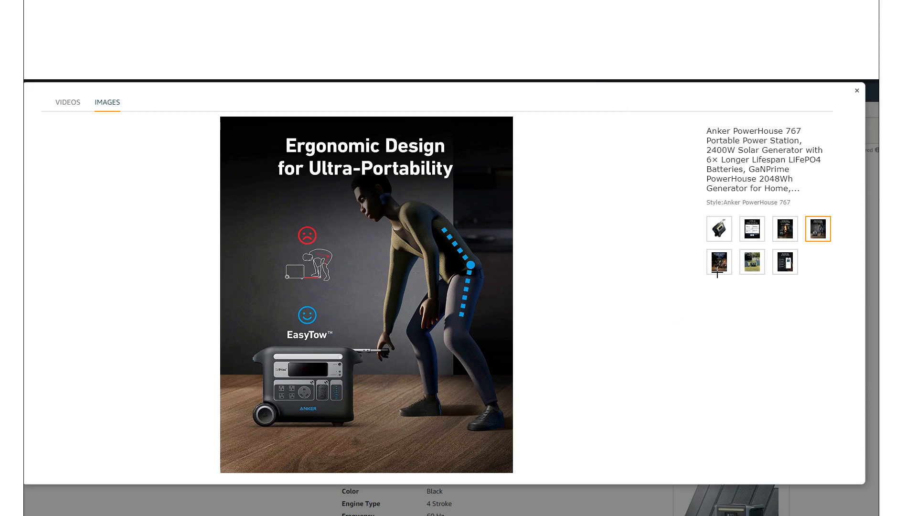
click(718, 261)
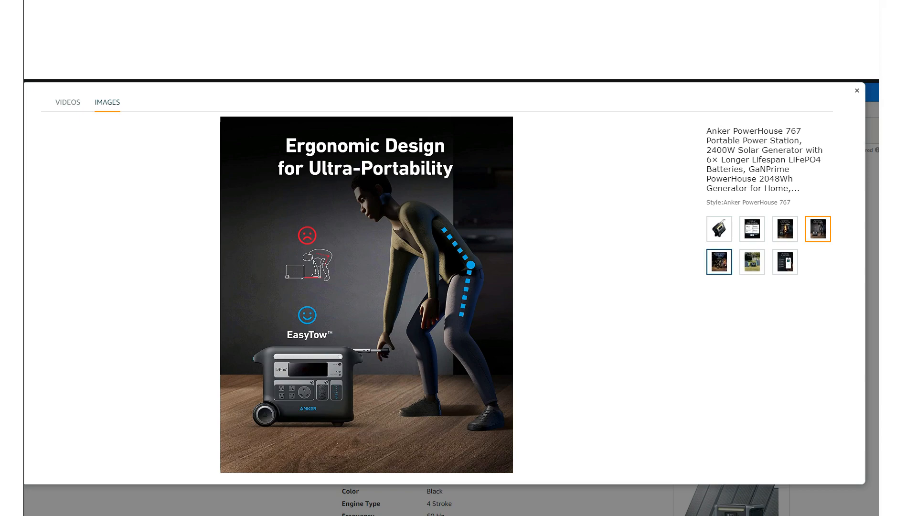
- View the RV and Endless Solar Power charging images, then close the gallery viewer
click(718, 260)
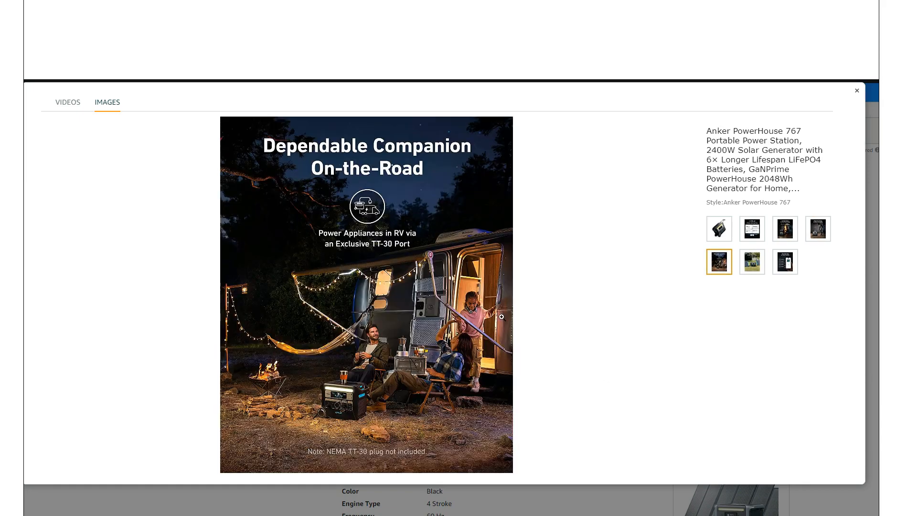
mouse_move(524, 399)
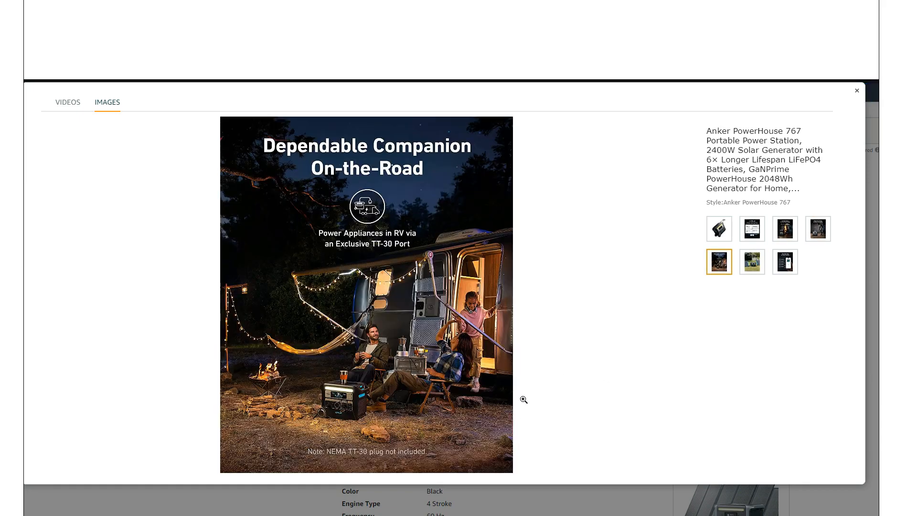
click(752, 261)
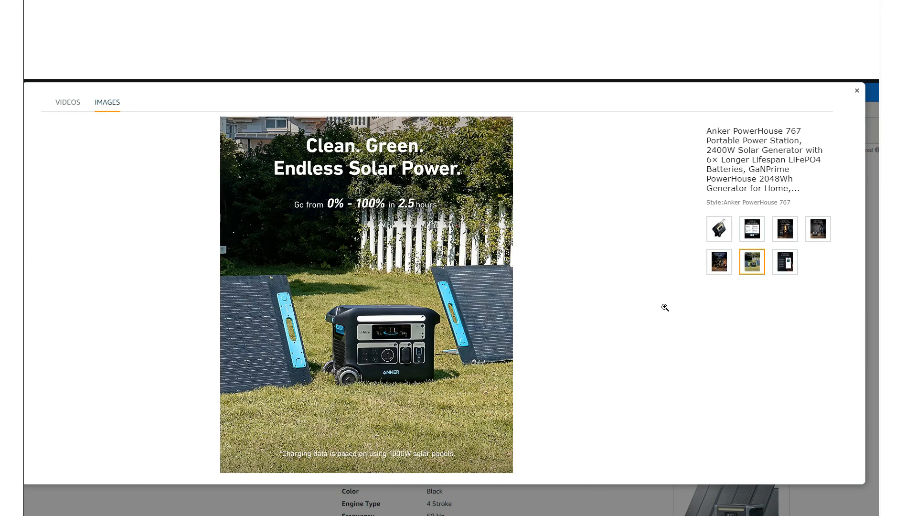
mouse_move(603, 382)
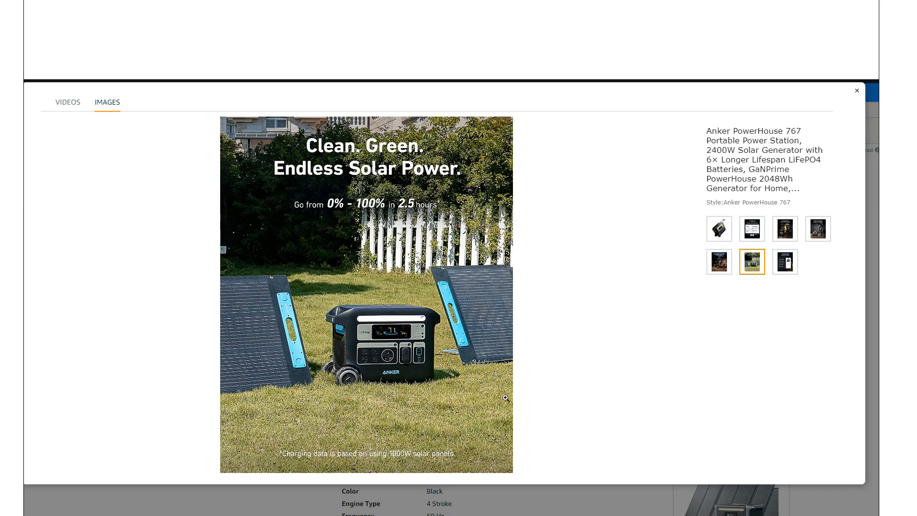
mouse_move(582, 393)
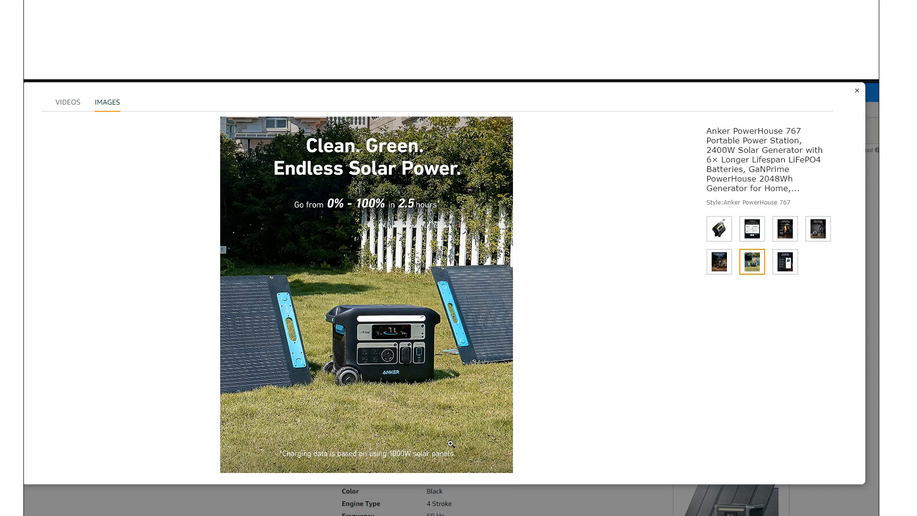
mouse_move(493, 364)
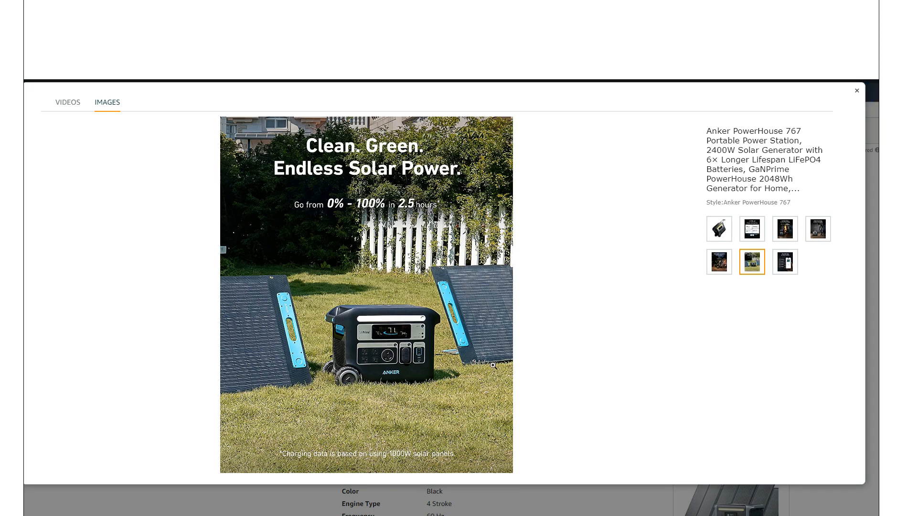
click(857, 90)
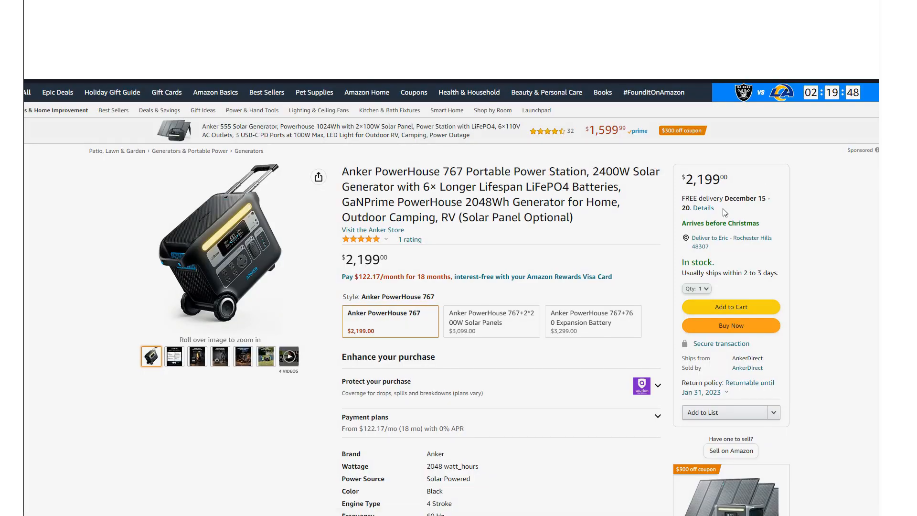
- Scroll past the About this item bullets toward the brand feature carousels
scroll(down, 3)
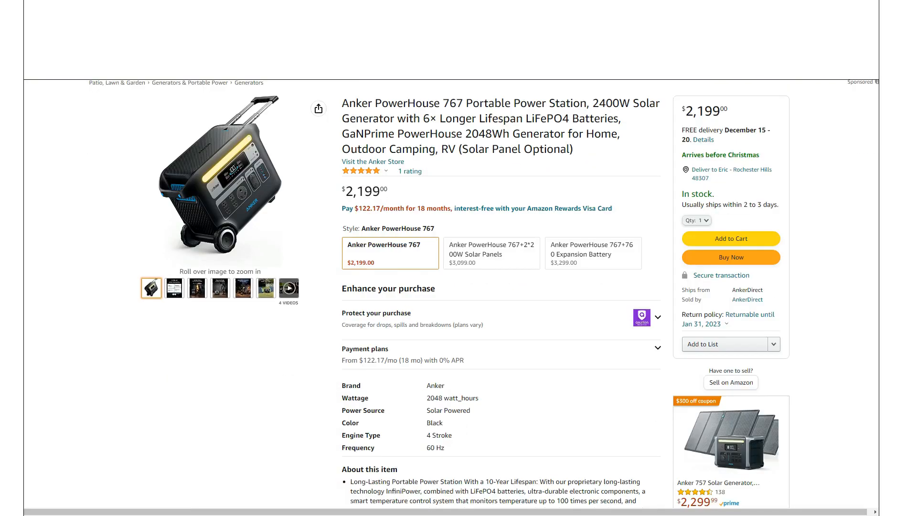
scroll(down, 3)
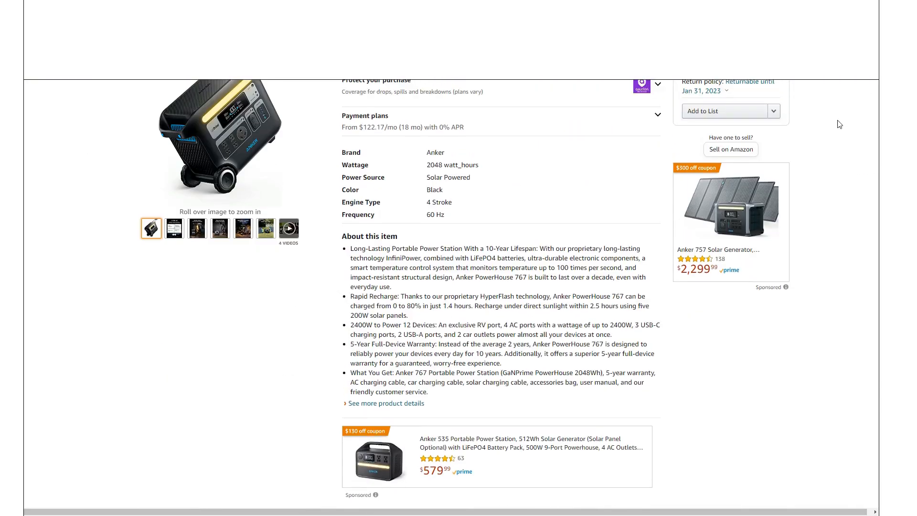
mouse_move(646, 325)
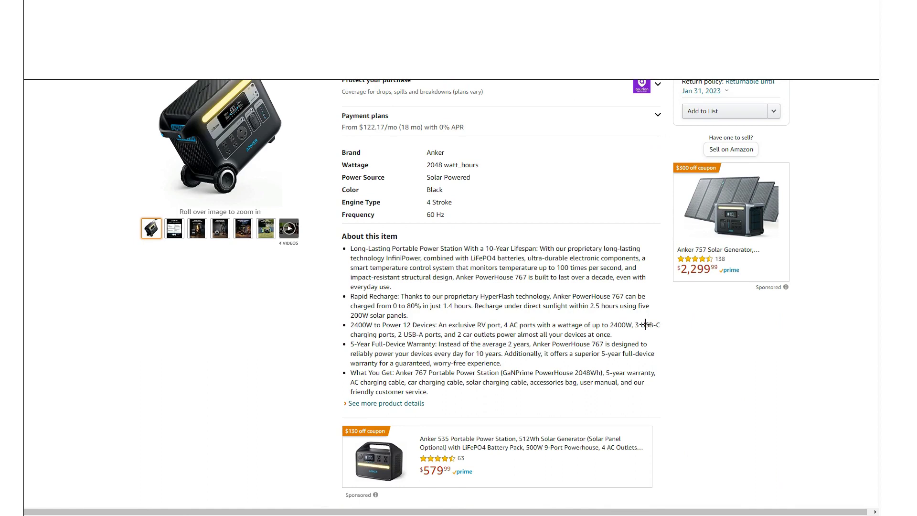
mouse_move(565, 294)
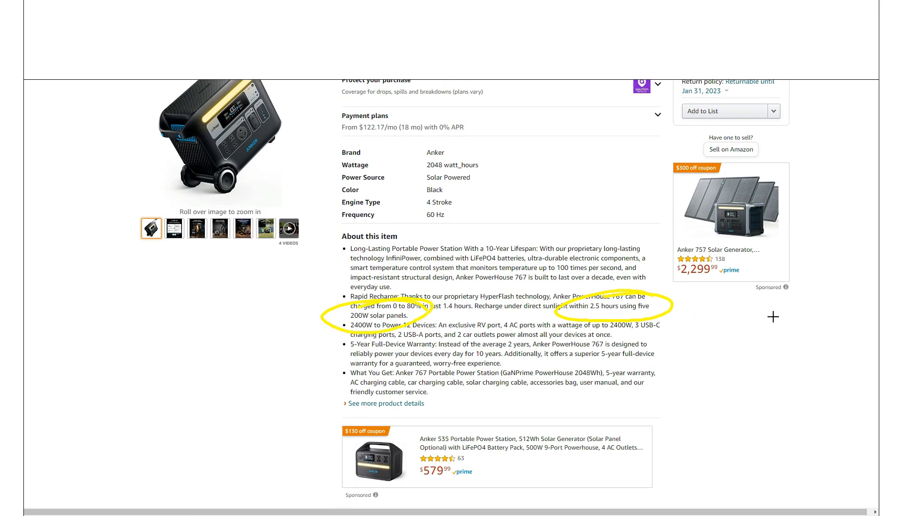
mouse_move(808, 234)
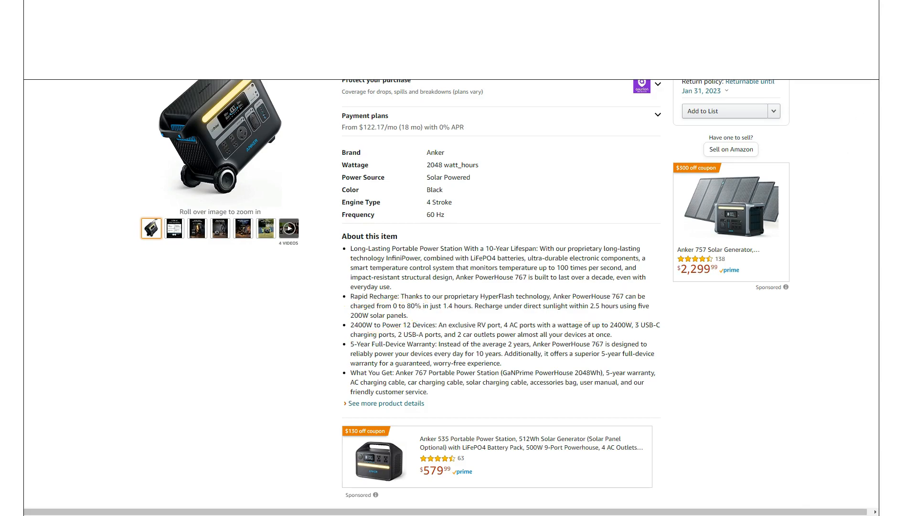
scroll(down, 3)
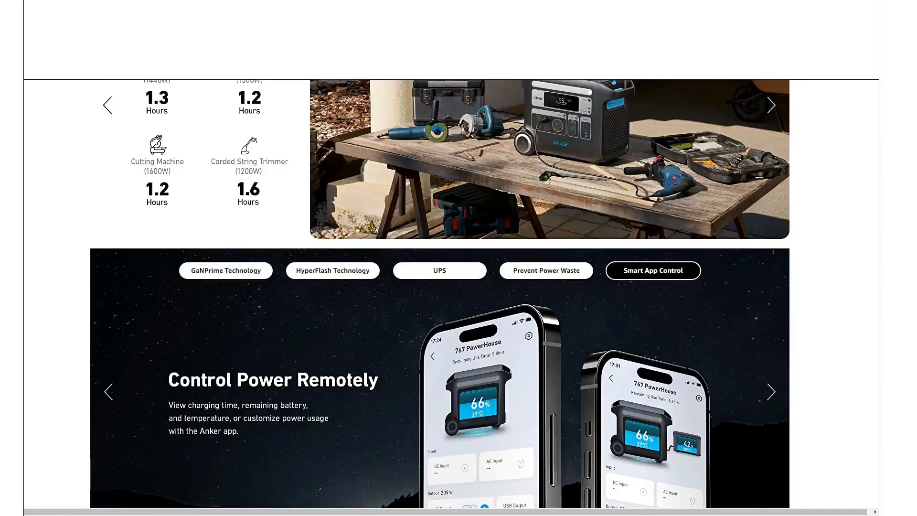
scroll(down, 3)
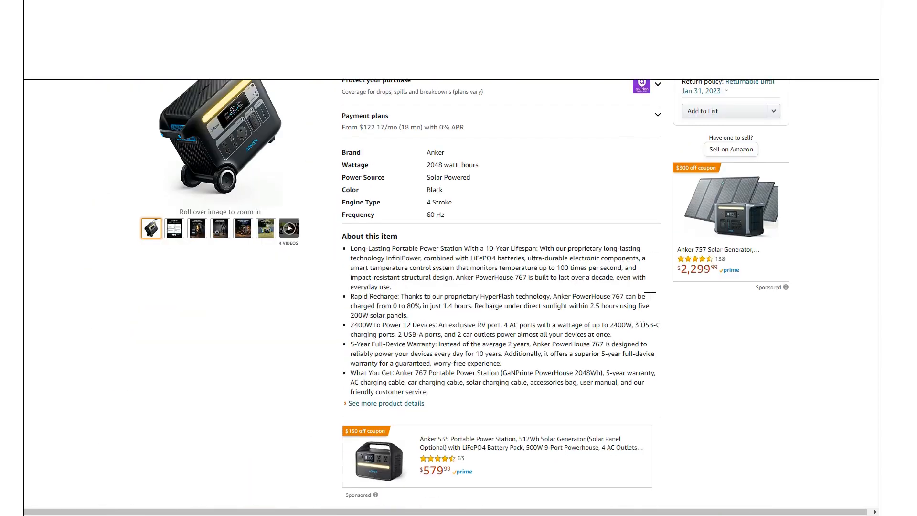
drag(614, 295, 661, 317)
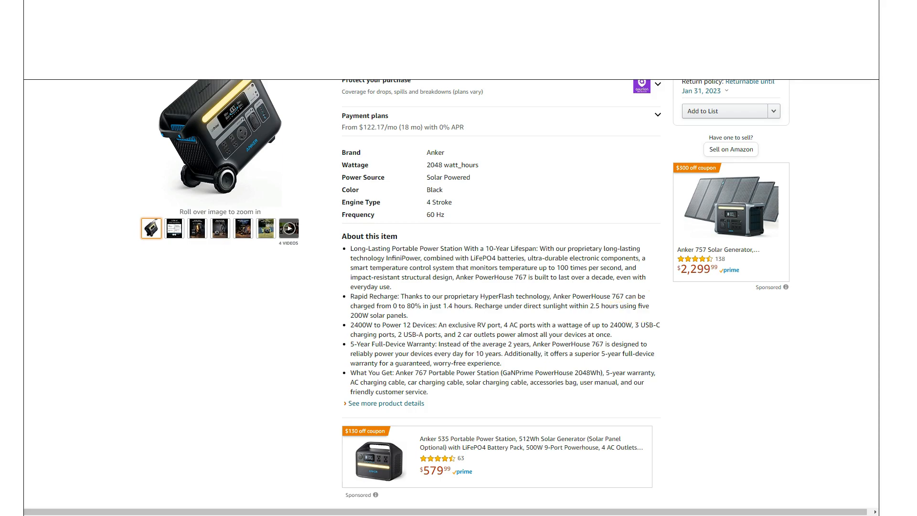
scroll(down, 3)
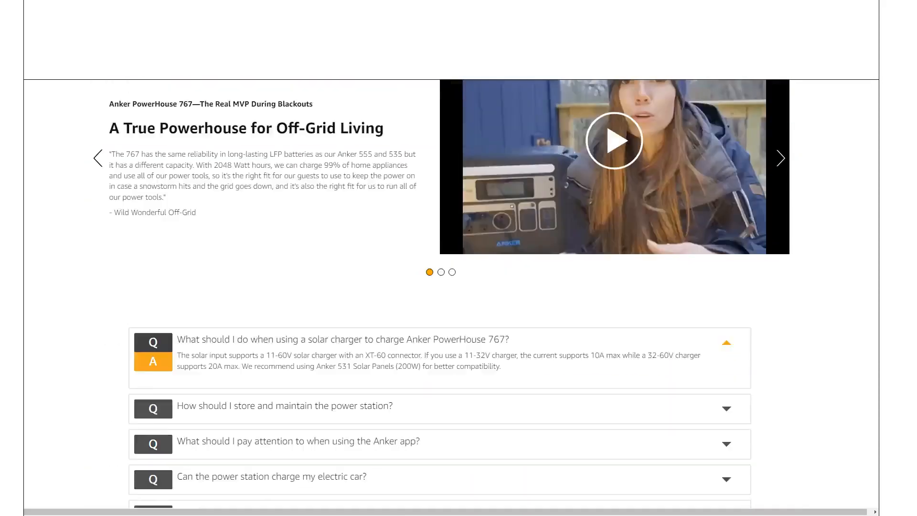
scroll(down, 3)
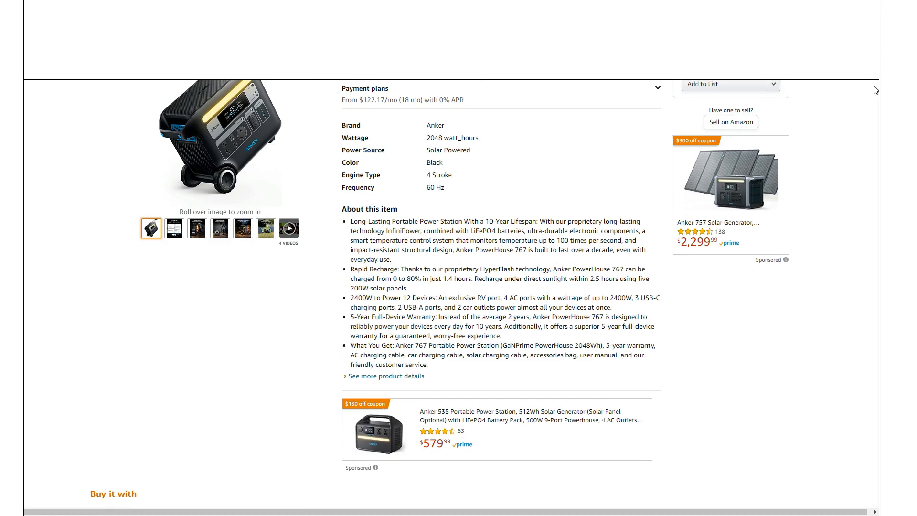
mouse_move(871, 92)
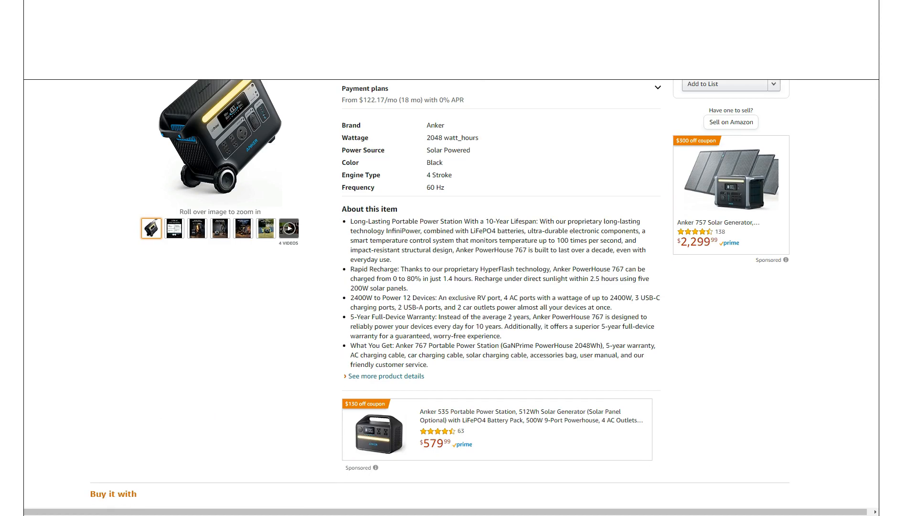
- Scroll through the brand carousel to the Professional Power tool runtimes panel
scroll(down, 3)
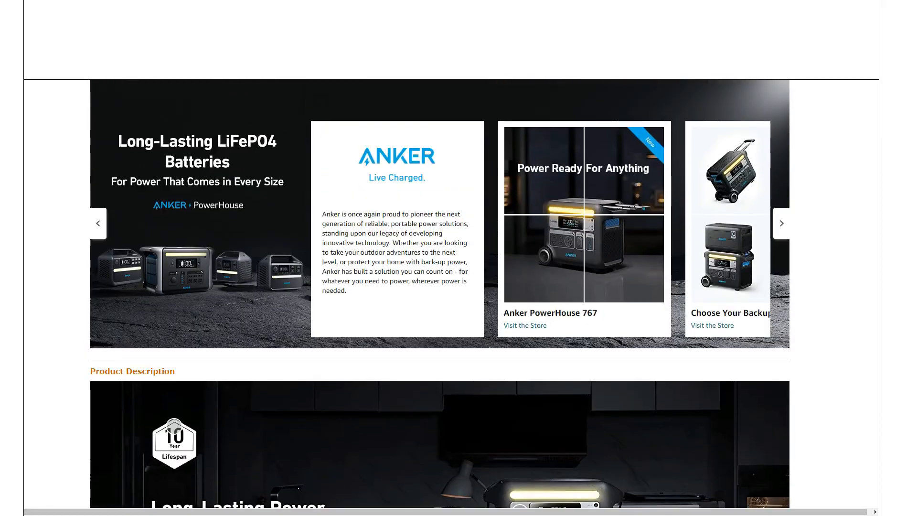
scroll(down, 3)
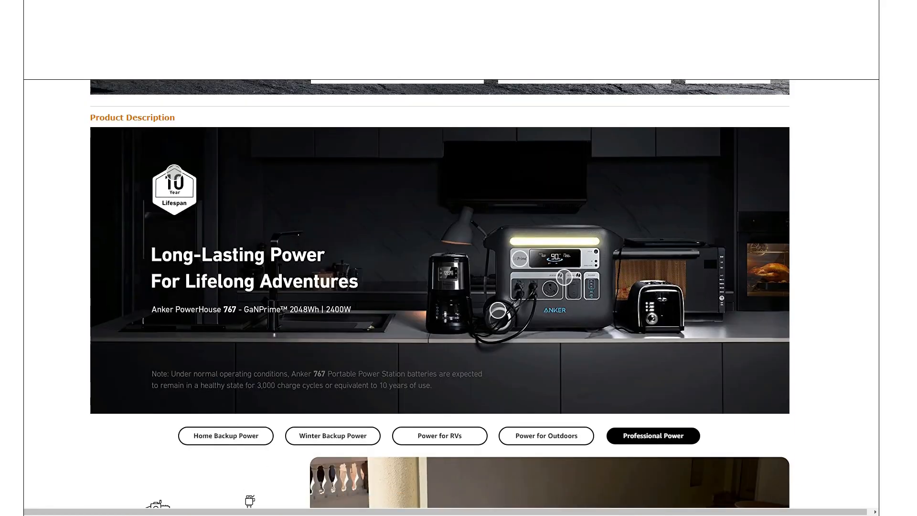
scroll(down, 3)
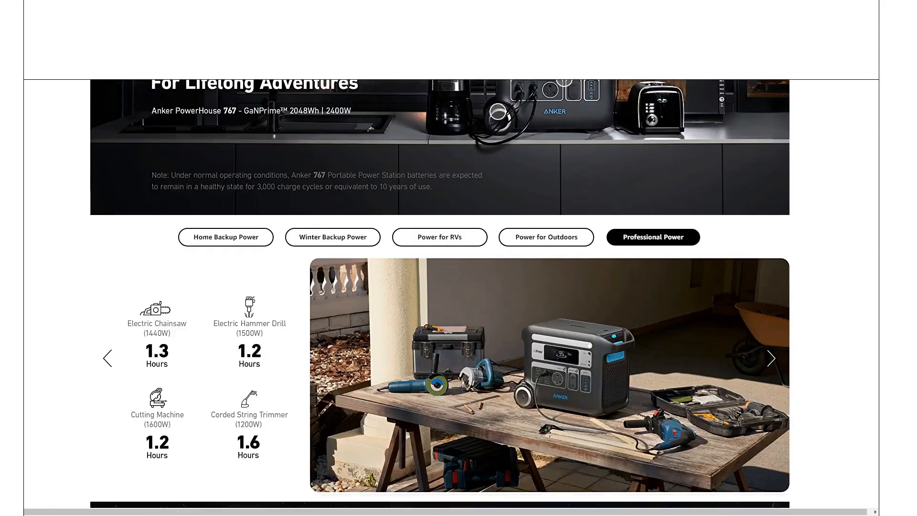
scroll(down, 3)
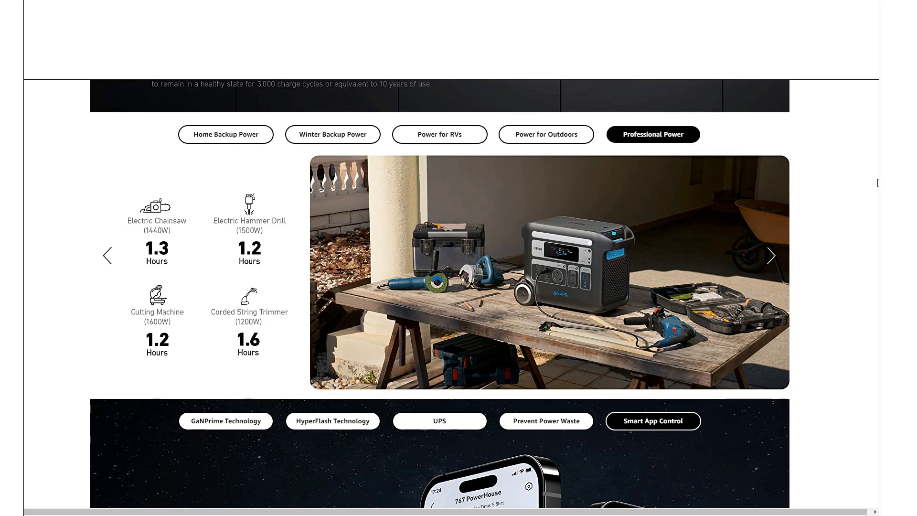
mouse_move(570, 137)
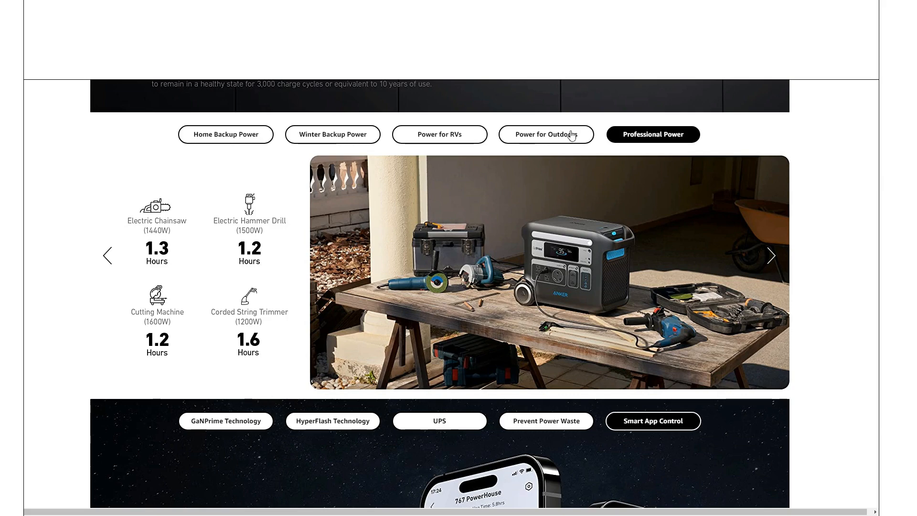
- View the Power for Outdoors, Power for RVs, Winter Backup and Home Backup runtime tabs
click(546, 133)
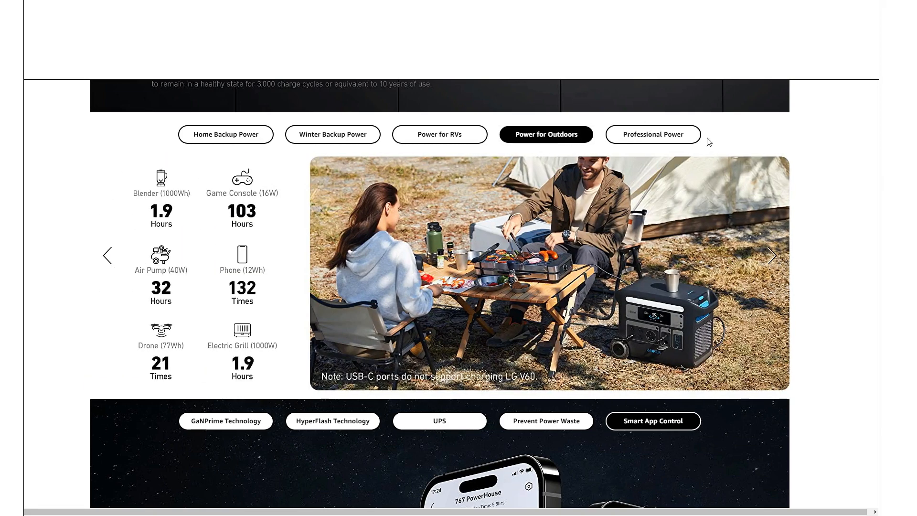
mouse_move(698, 141)
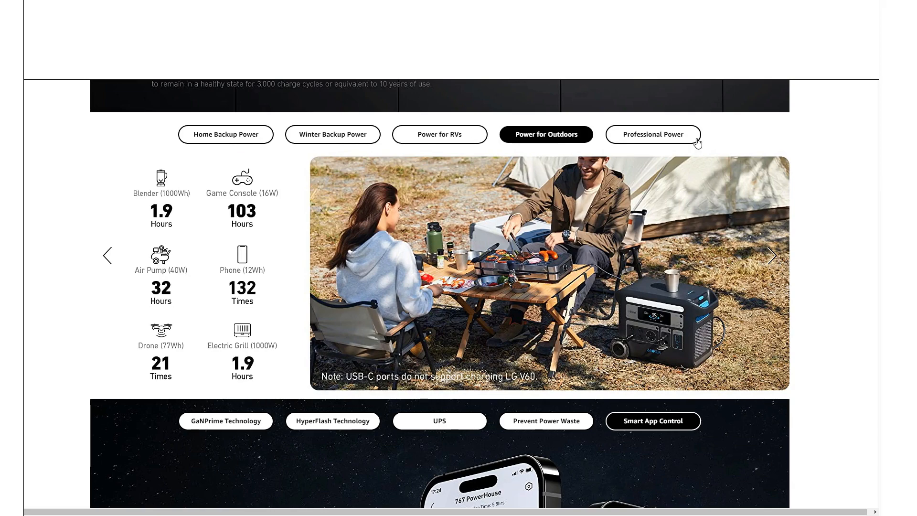
click(440, 134)
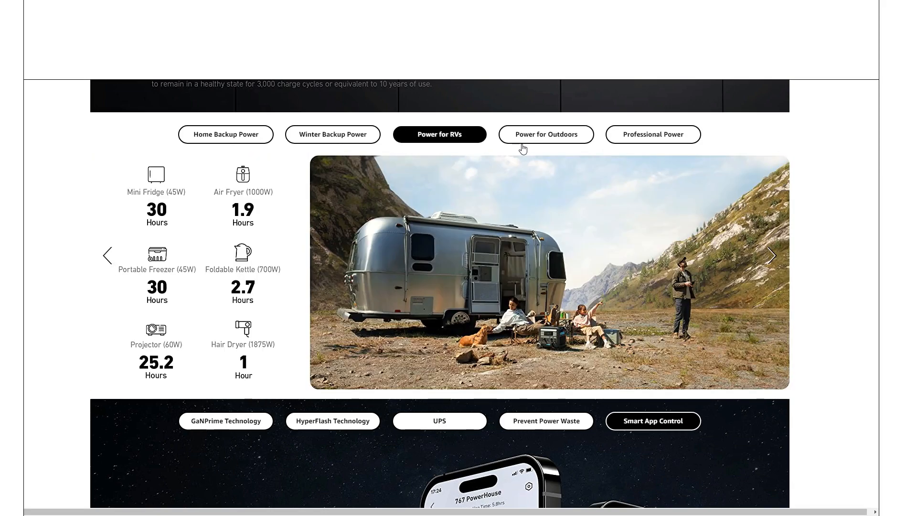
mouse_move(341, 137)
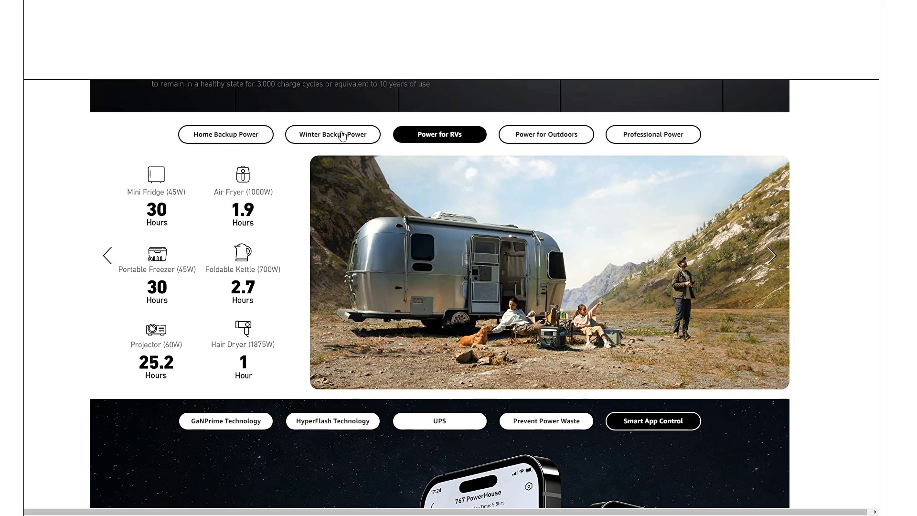
click(332, 134)
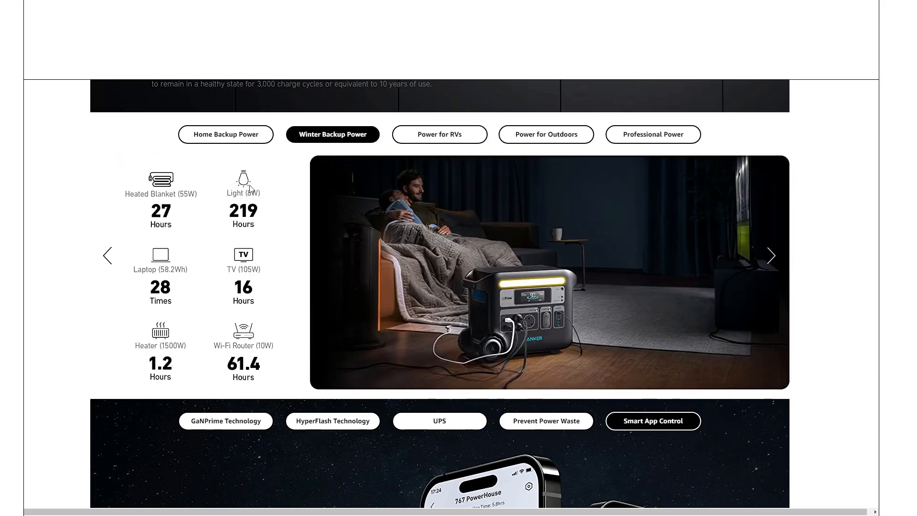
click(225, 133)
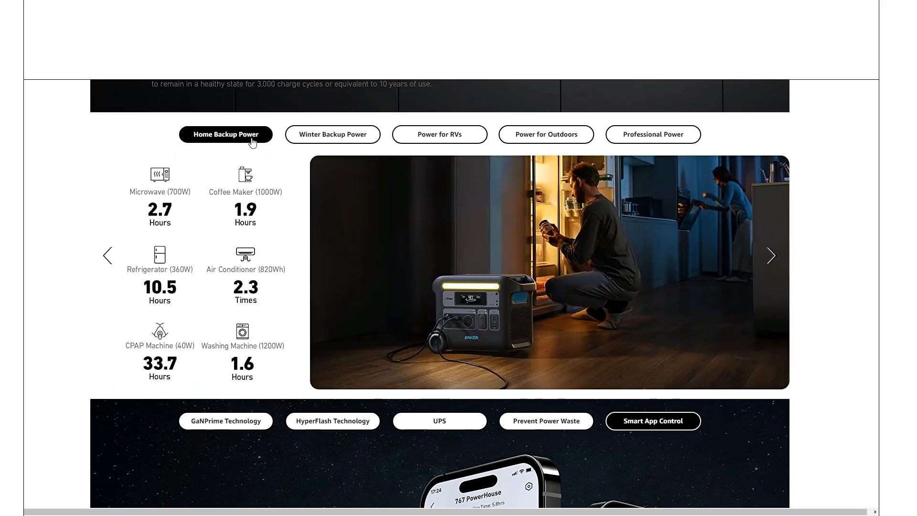
scroll(down, 3)
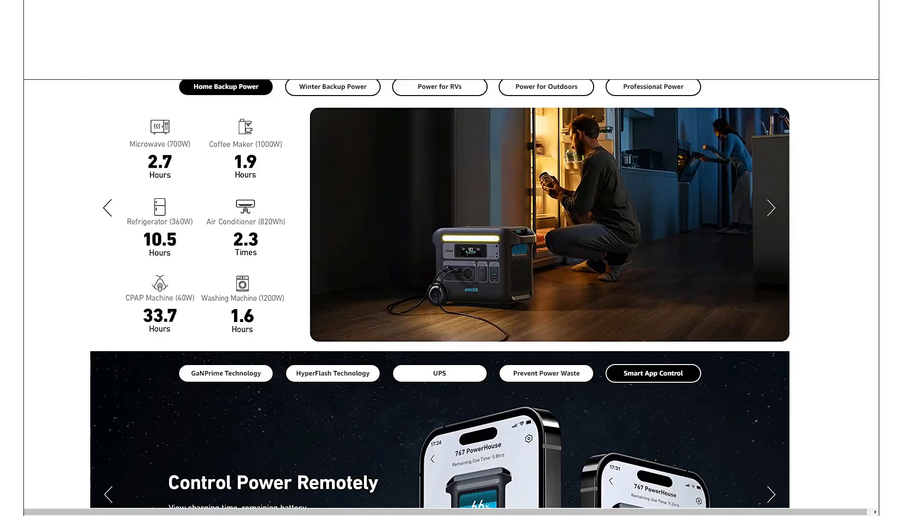
- View the Prevent Power Waste, UPS and HyperFlash 80%-in-1.4-hours recharge slides
scroll(down, 3)
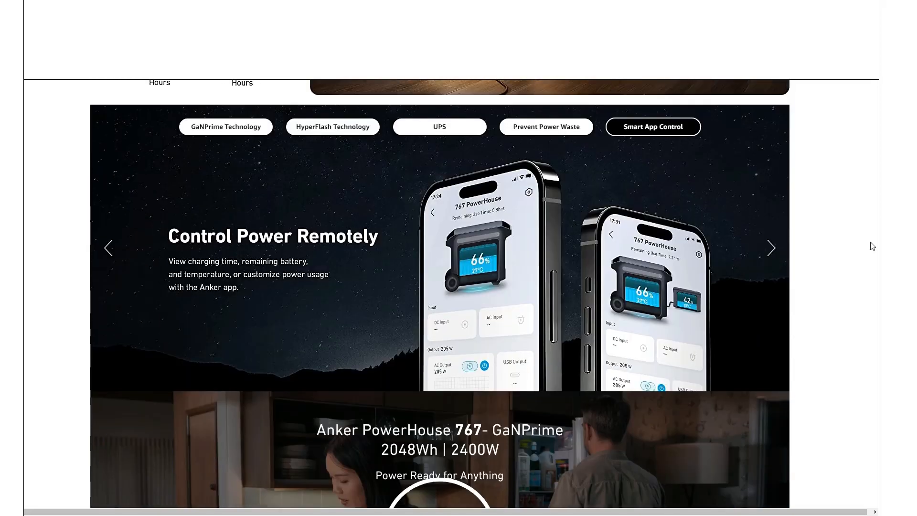
mouse_move(654, 151)
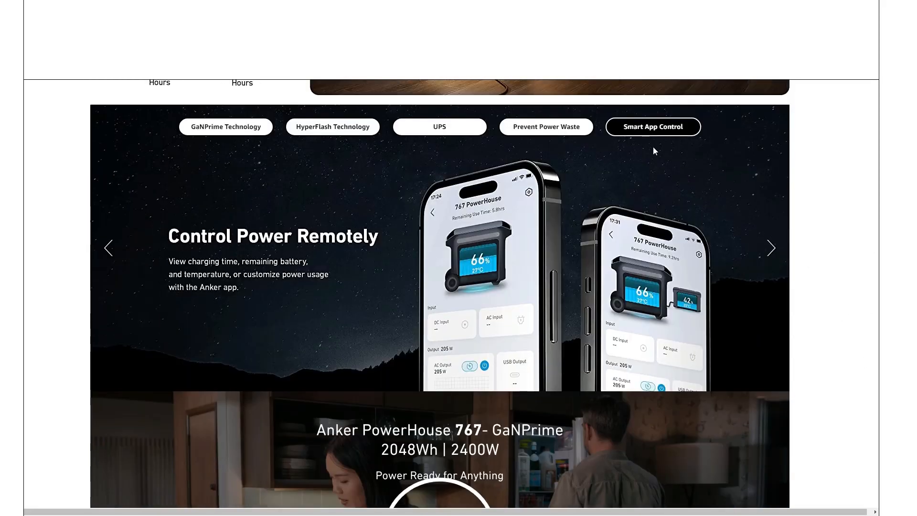
click(545, 126)
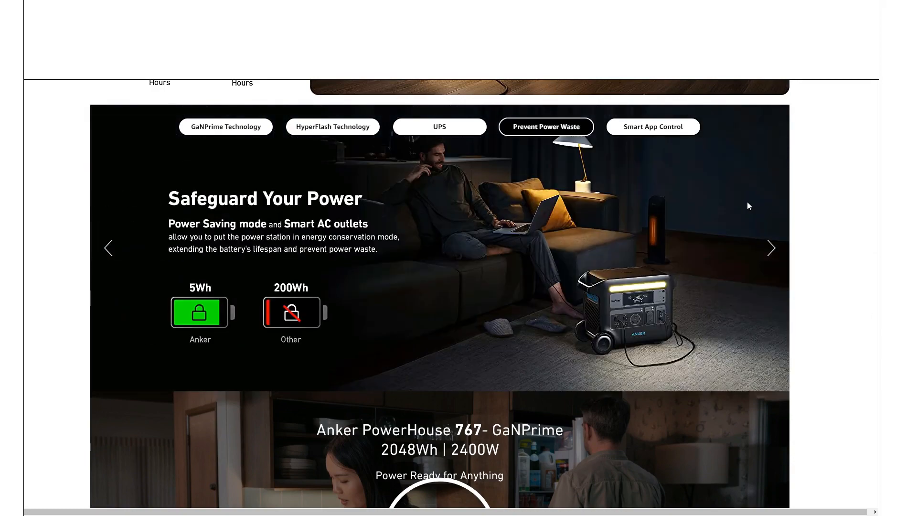
click(440, 126)
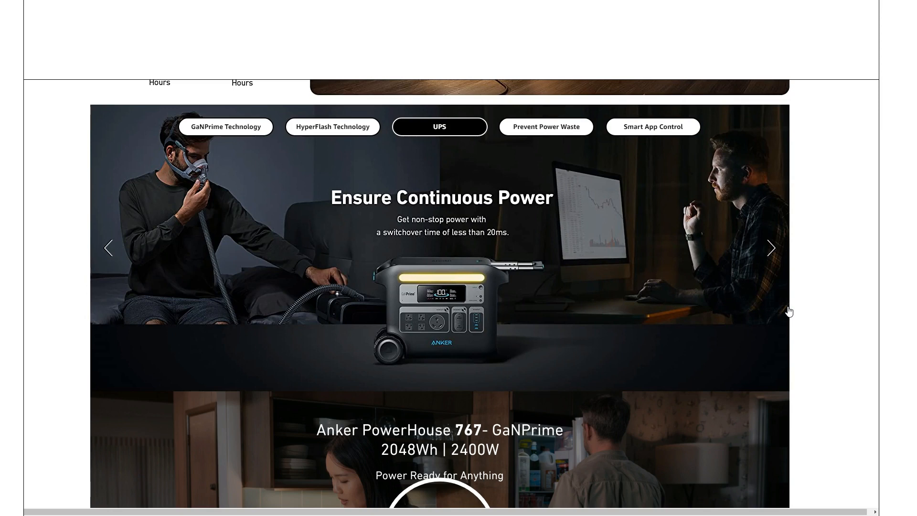
mouse_move(675, 233)
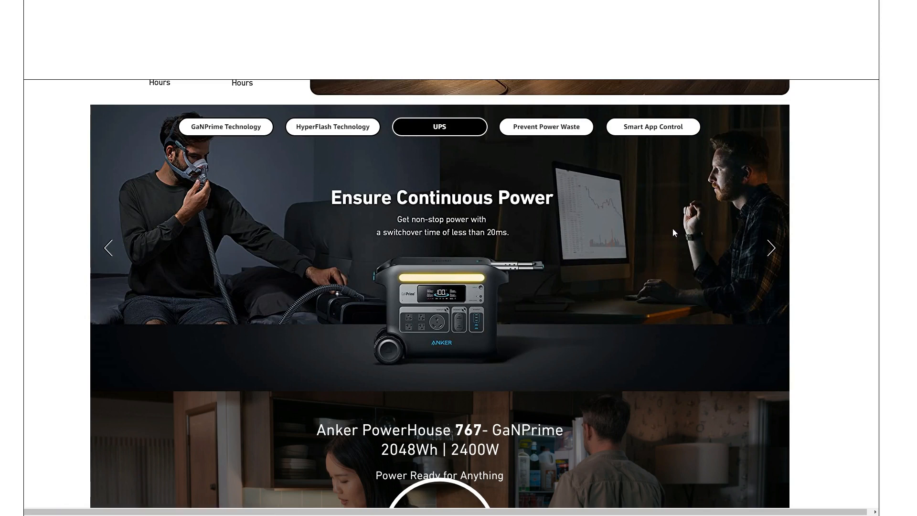
mouse_move(341, 126)
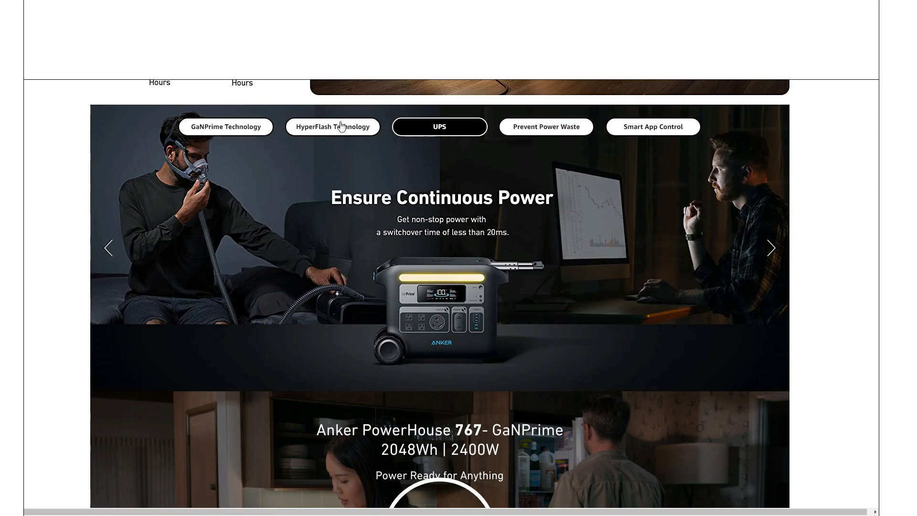
click(333, 126)
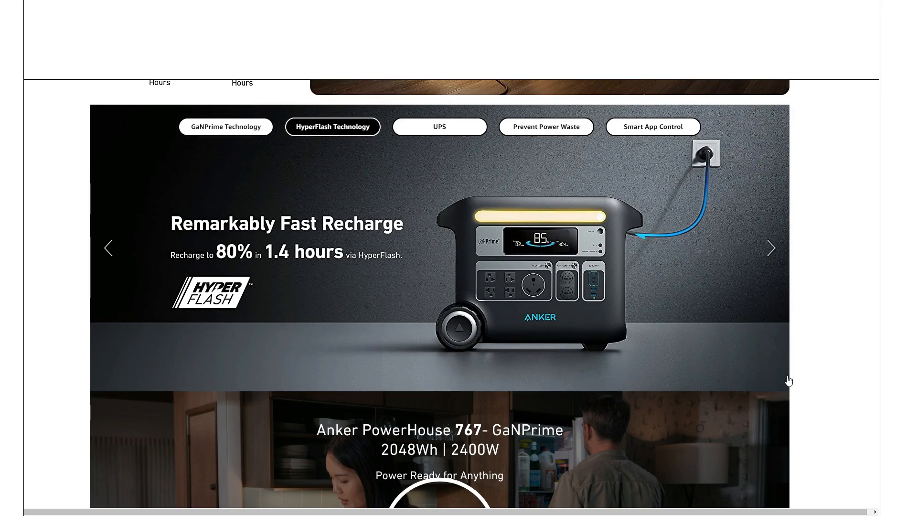
mouse_move(230, 139)
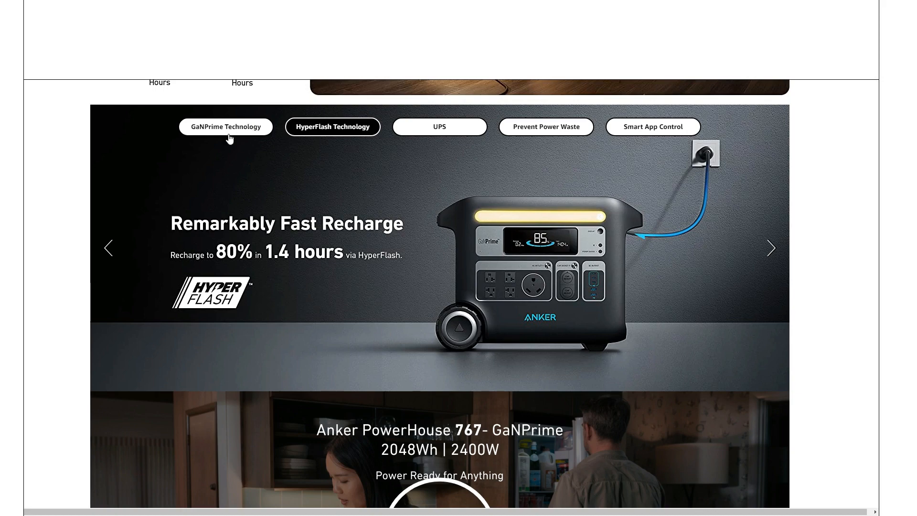
- View the GaNPrime Technology efficiency slide, then reopen the full-size image gallery
click(226, 126)
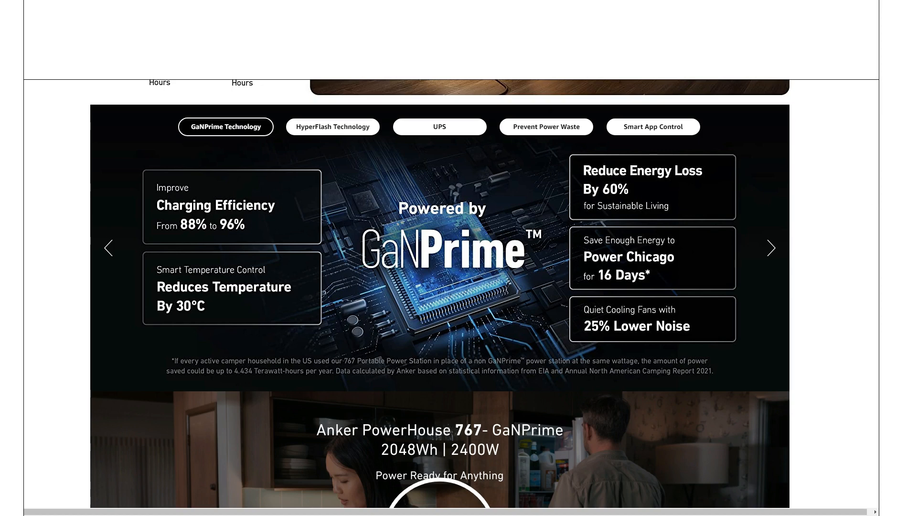
mouse_move(877, 215)
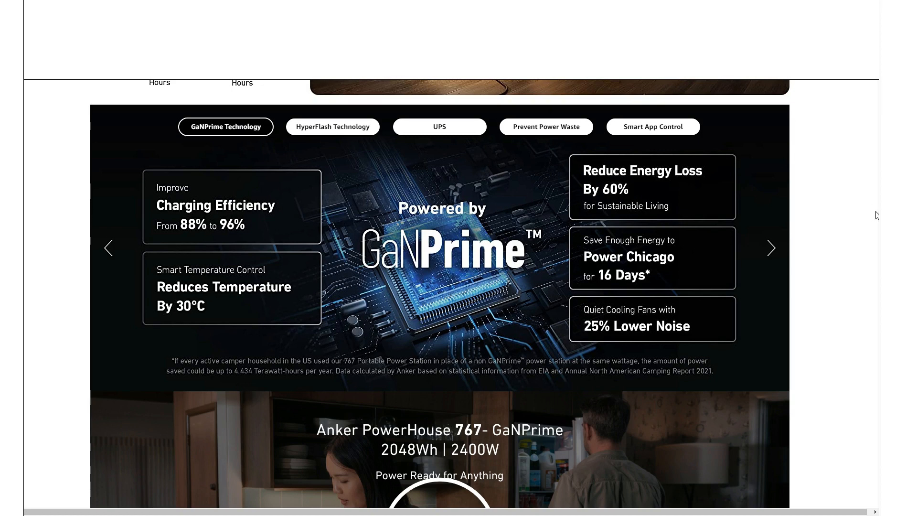
mouse_move(747, 337)
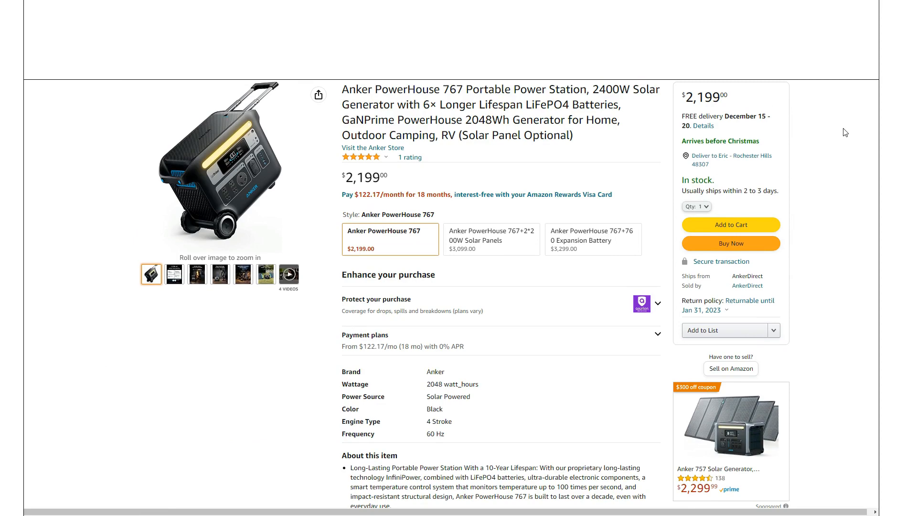
click(212, 167)
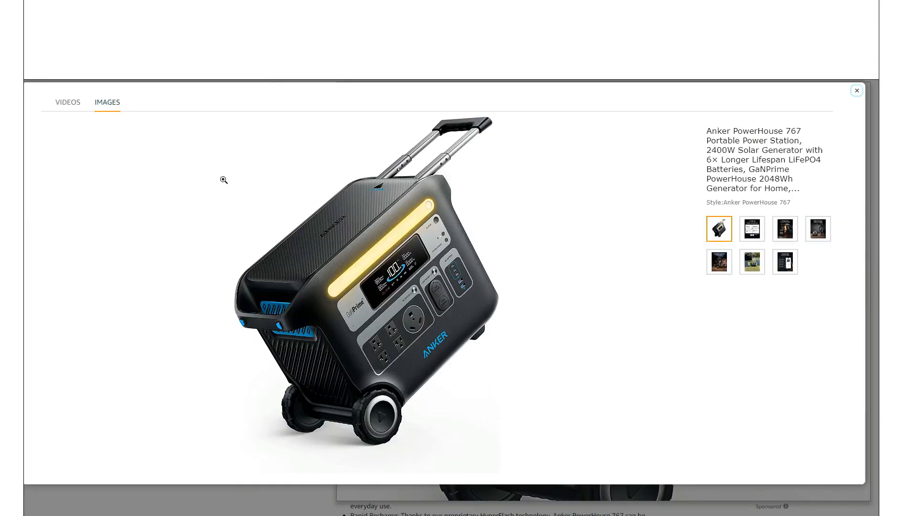